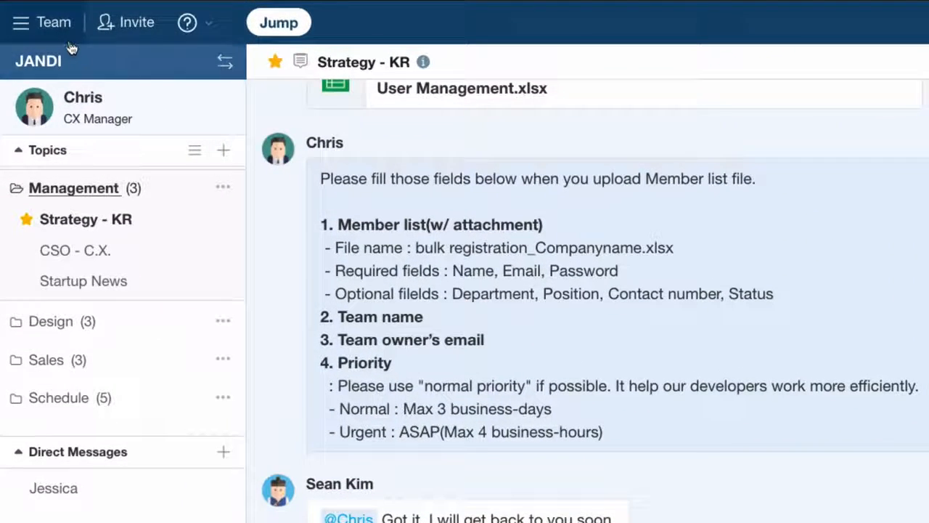
- Leave the team chat via the Team menu to reach the account's Team List
{"action": "left_click", "coordinate": [41, 22]}
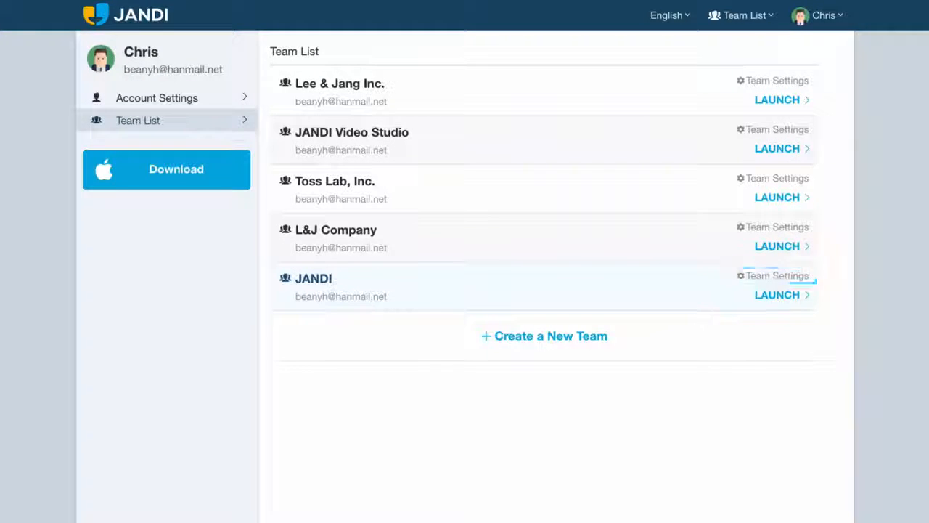
- Enter Team Settings for the JANDI team, landing on Manage Members with 19 members
{"action": "left_click", "coordinate": [777, 276]}
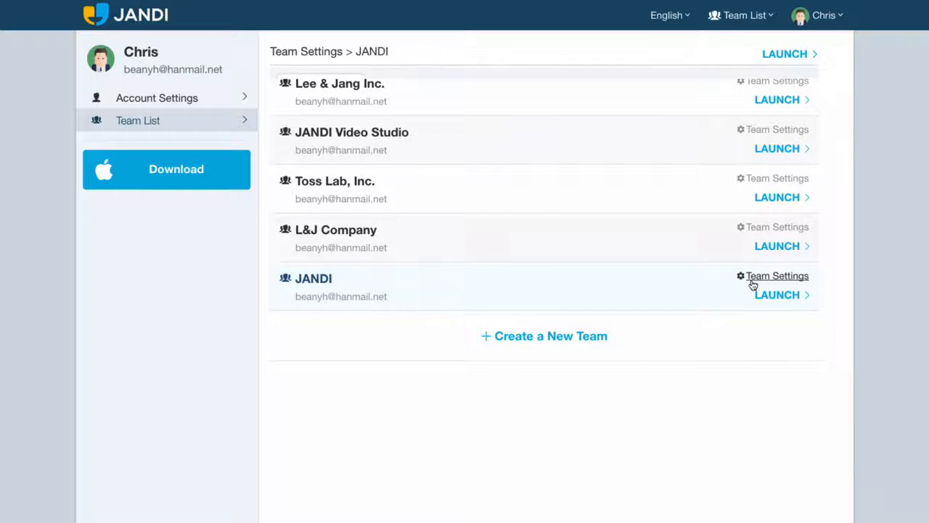
{"action": "left_click", "coordinate": [777, 276]}
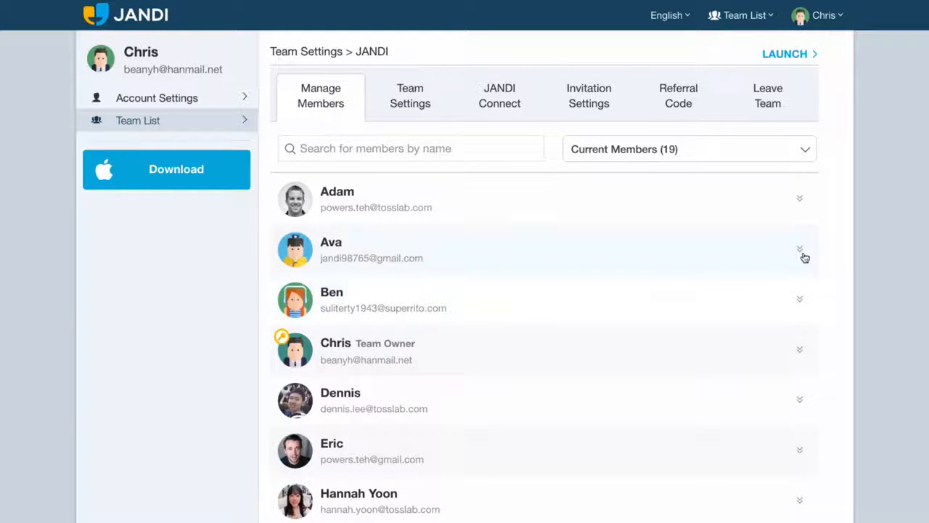
- Disable the second listed member (Ava) and confirm, leaving 18 current members
{"action": "left_click", "coordinate": [799, 250]}
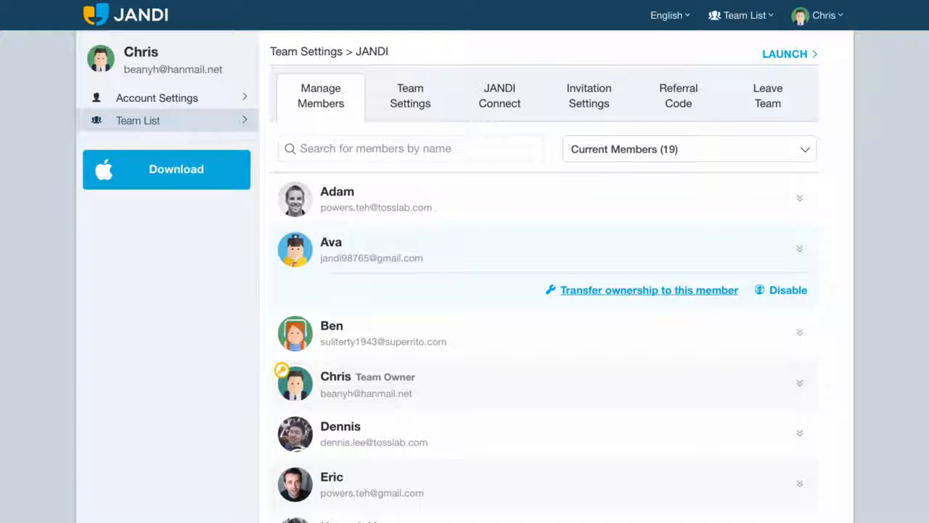
{"action": "mouse_move", "coordinate": [777, 299]}
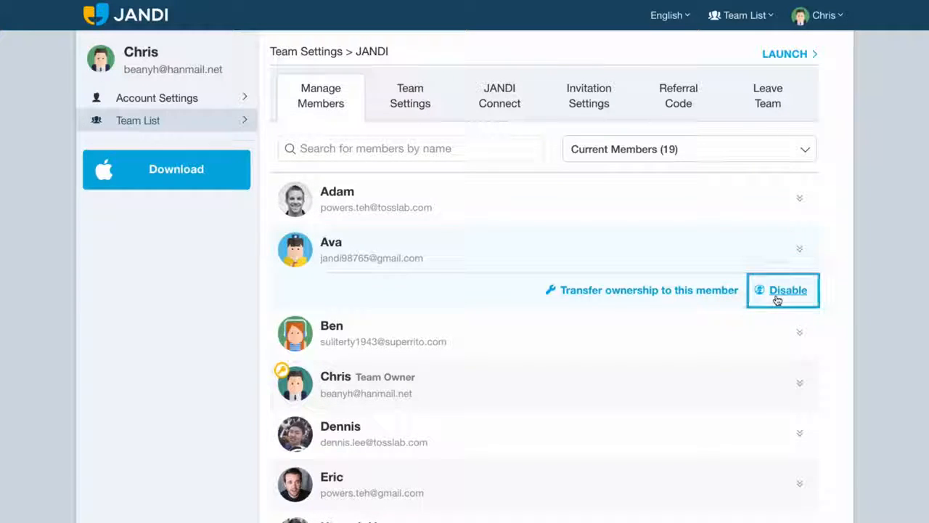
{"action": "left_click", "coordinate": [787, 291]}
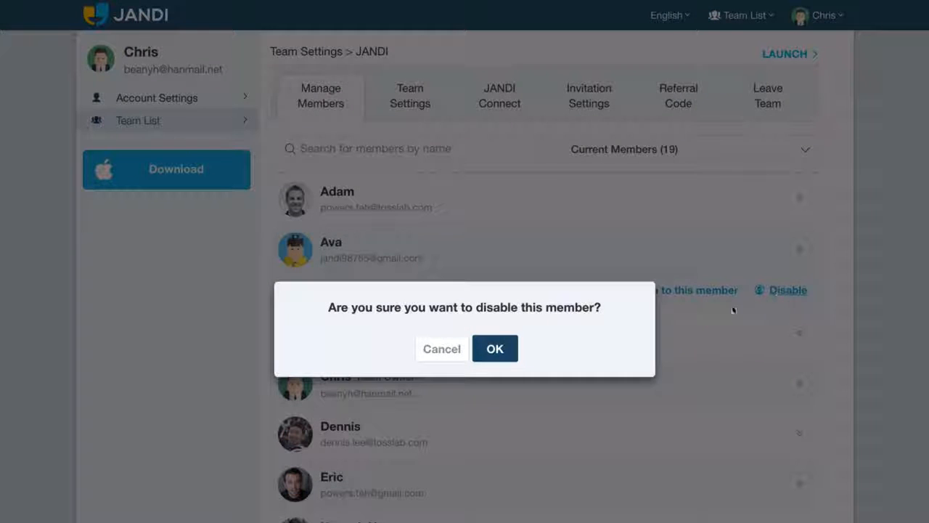
{"action": "left_click", "coordinate": [494, 348]}
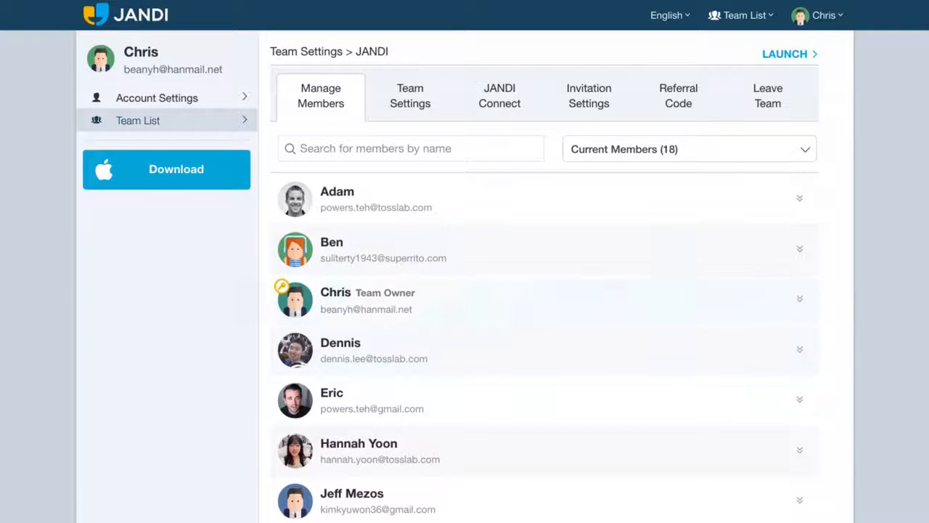
- Filter to Disabled Members and re-enable Ava, leaving three disabled members
{"action": "left_click", "coordinate": [688, 148]}
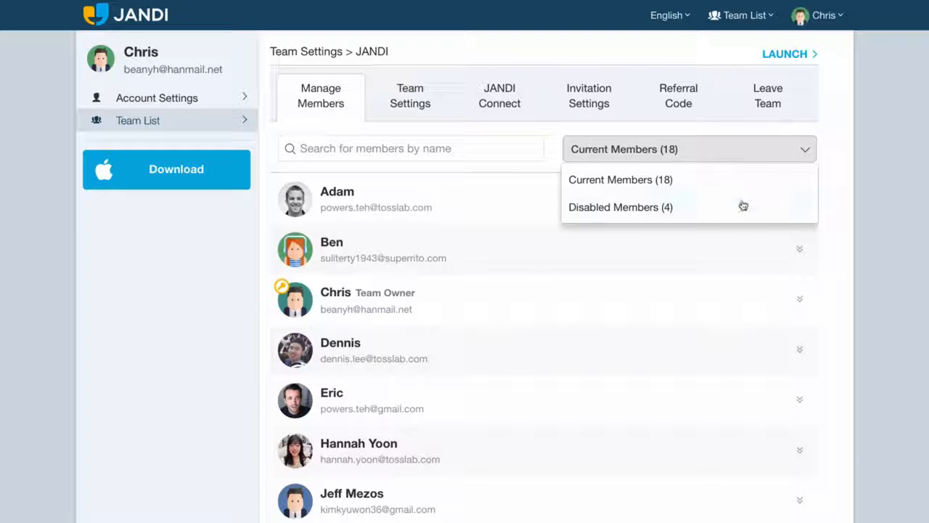
{"action": "left_click", "coordinate": [621, 206]}
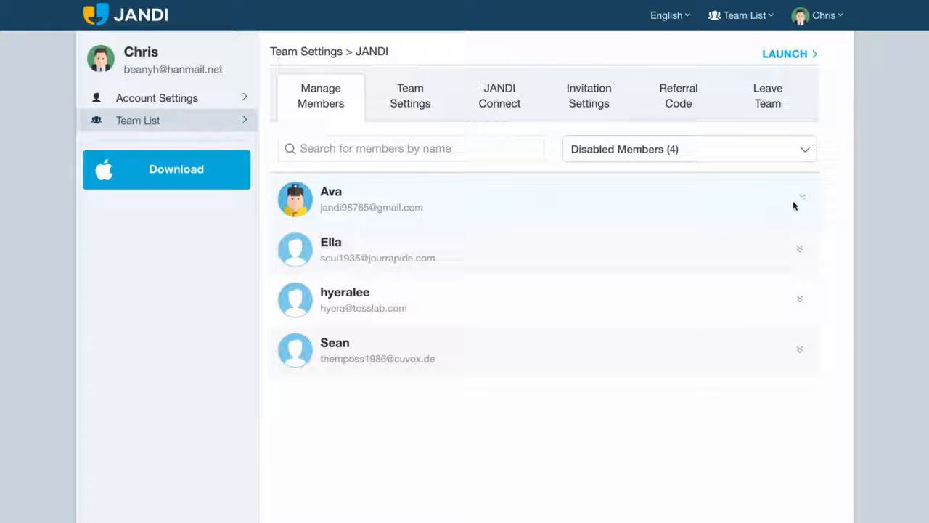
{"action": "left_click", "coordinate": [800, 197]}
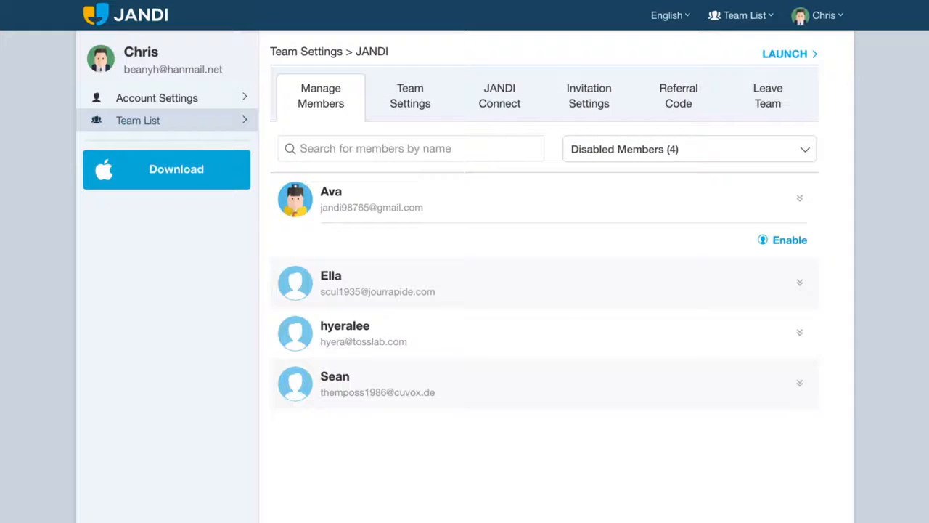
{"action": "left_click", "coordinate": [790, 239]}
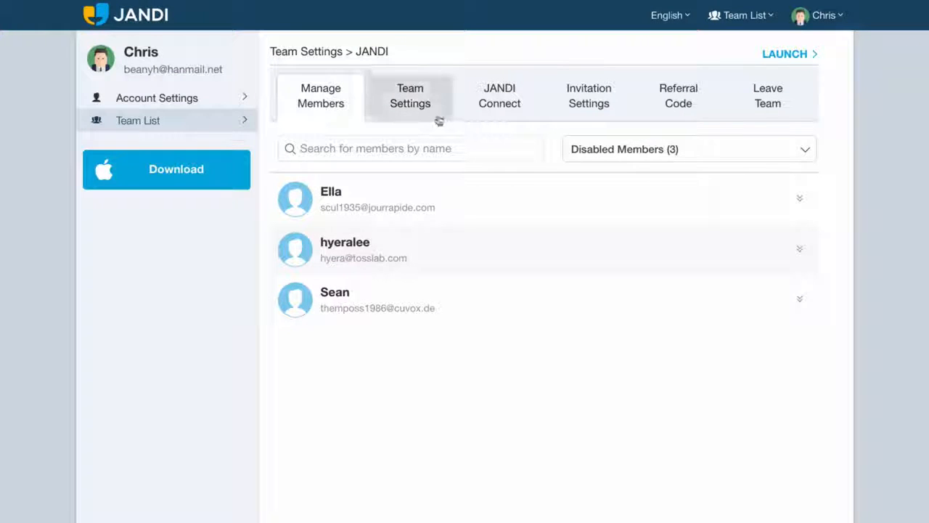
- Rename the team to JANDI_KR under Change Team Name and save it
{"action": "left_click", "coordinate": [410, 95]}
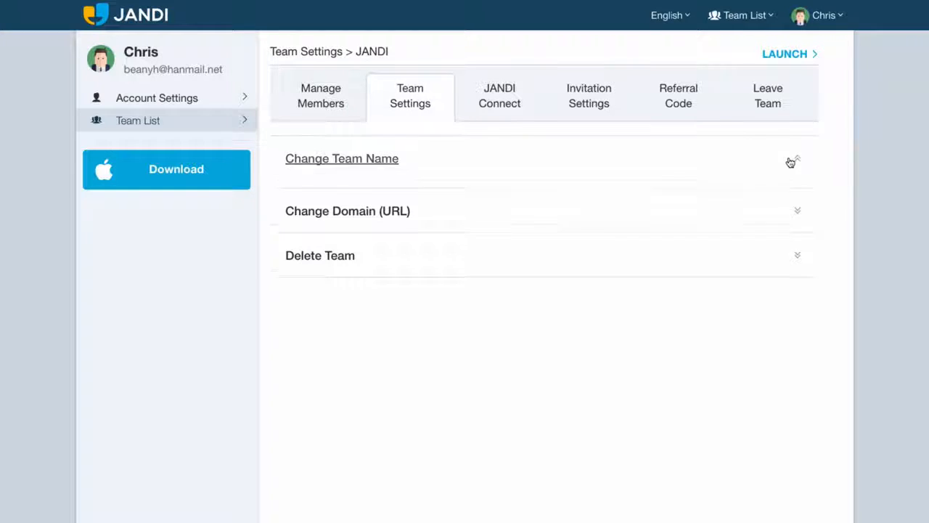
{"action": "left_click", "coordinate": [342, 159]}
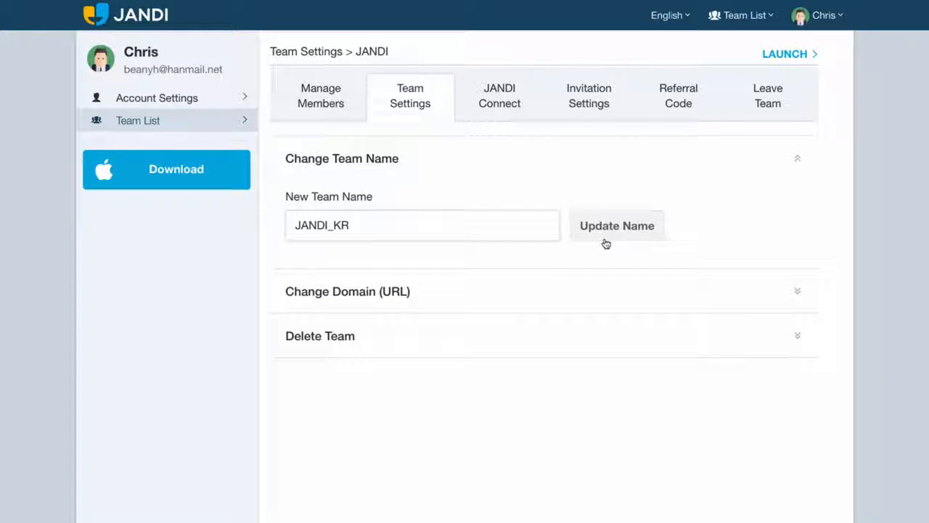
{"action": "left_click", "coordinate": [616, 226]}
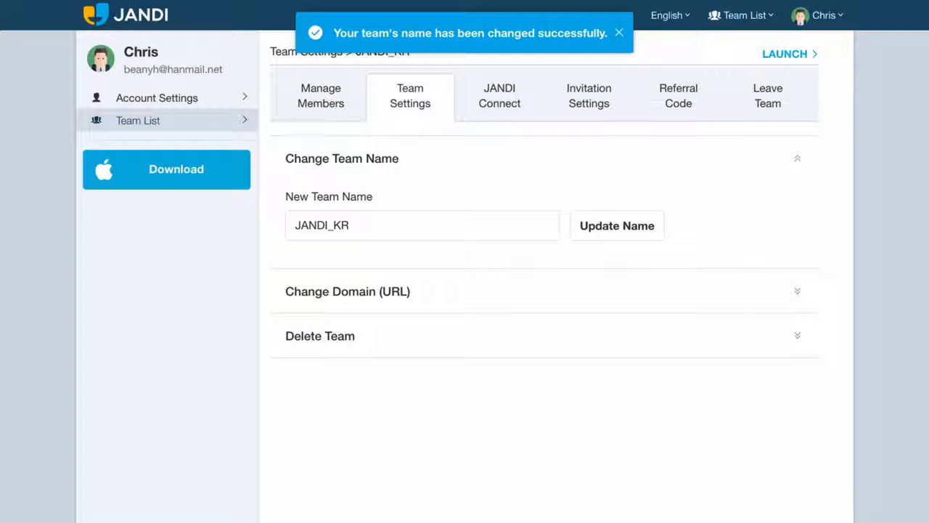
- Change the team domain to jandikr, entering the password, and confirm the change
{"action": "left_click", "coordinate": [347, 290]}
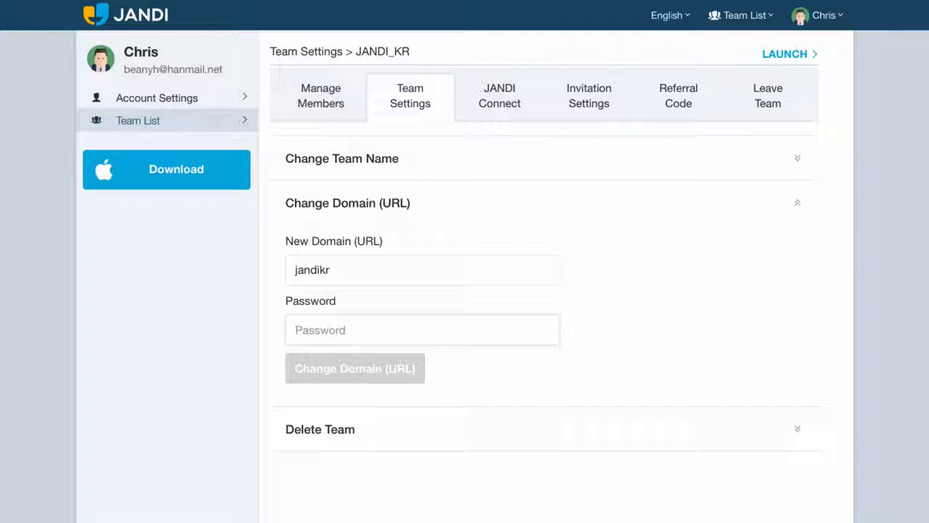
{"action": "type", "text": "password"}
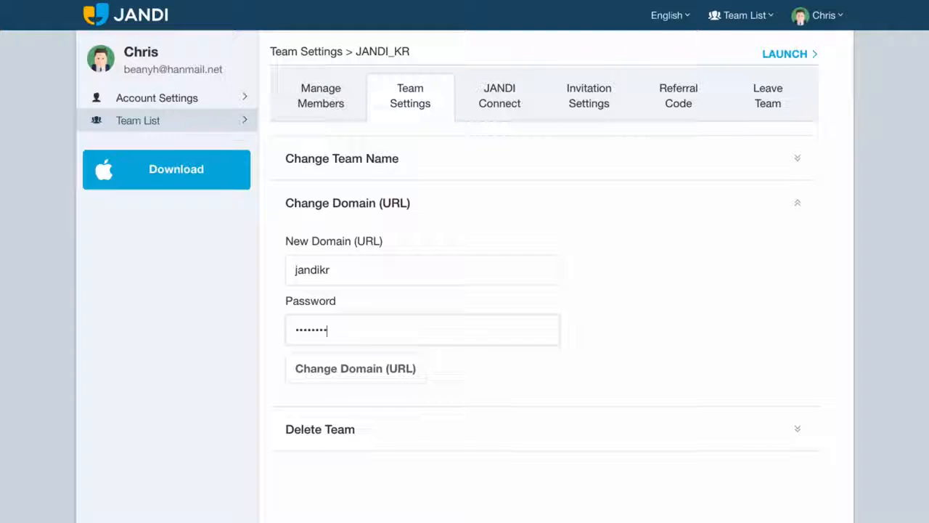
{"action": "left_click", "coordinate": [355, 369]}
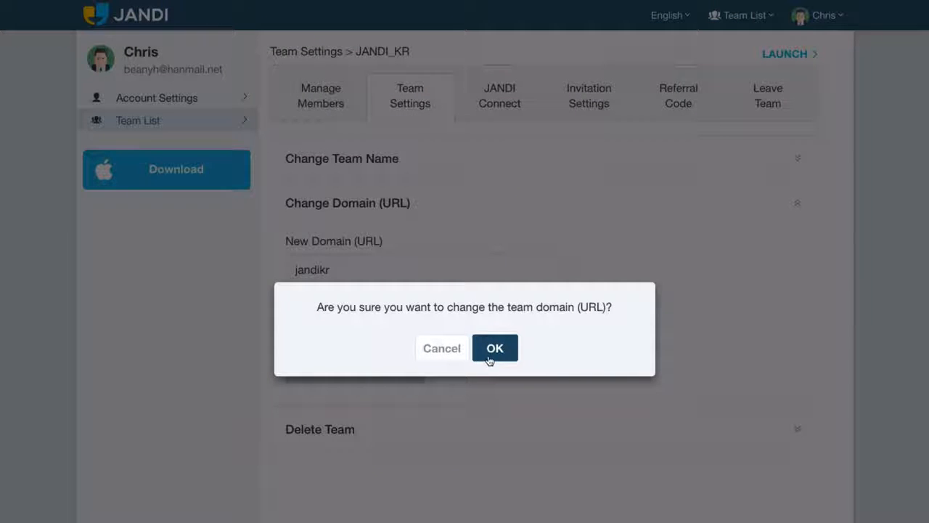
{"action": "left_click", "coordinate": [494, 348]}
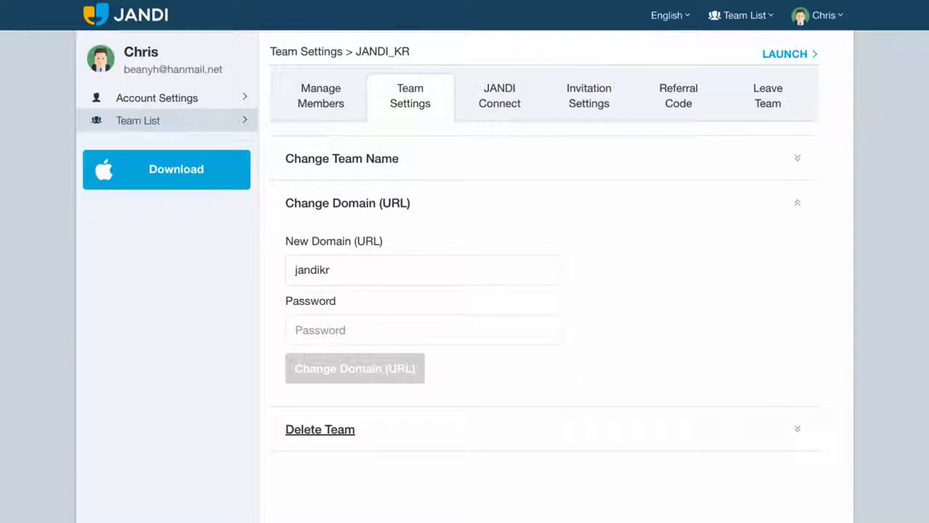
- Expand Delete Team and enter the password to show the deletion warning without deleting
{"action": "left_click", "coordinate": [319, 429]}
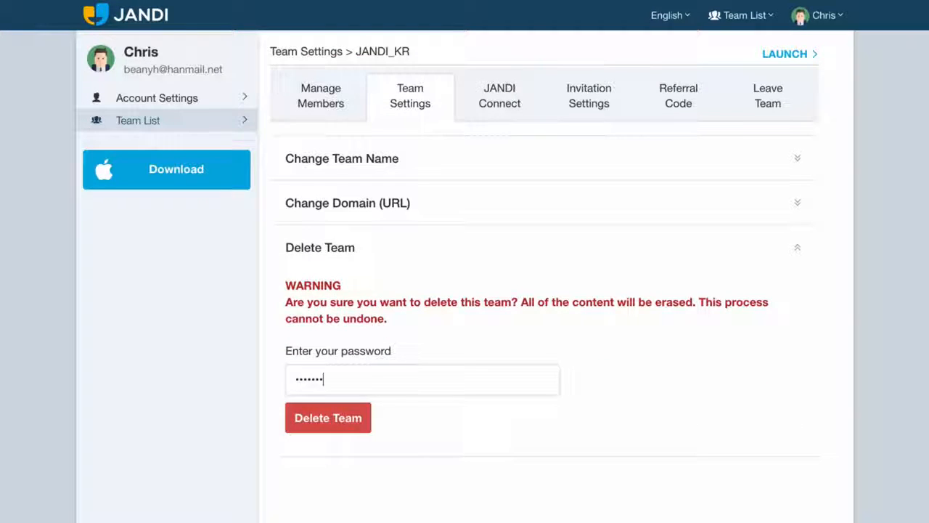
{"action": "type", "text": "•"}
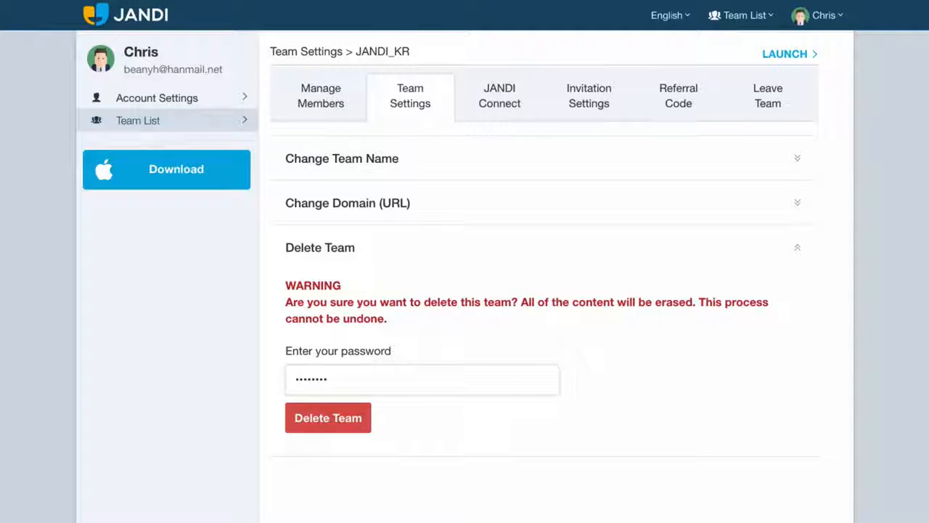
{"action": "left_click", "coordinate": [328, 418]}
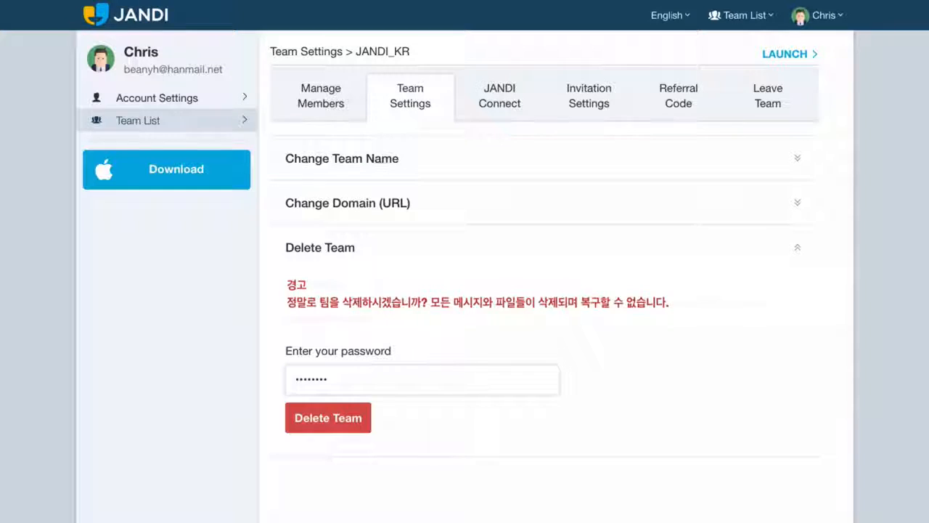
- Switch to Invitation Settings showing invitations enabled and the team's invitation link
{"action": "left_click", "coordinate": [589, 96]}
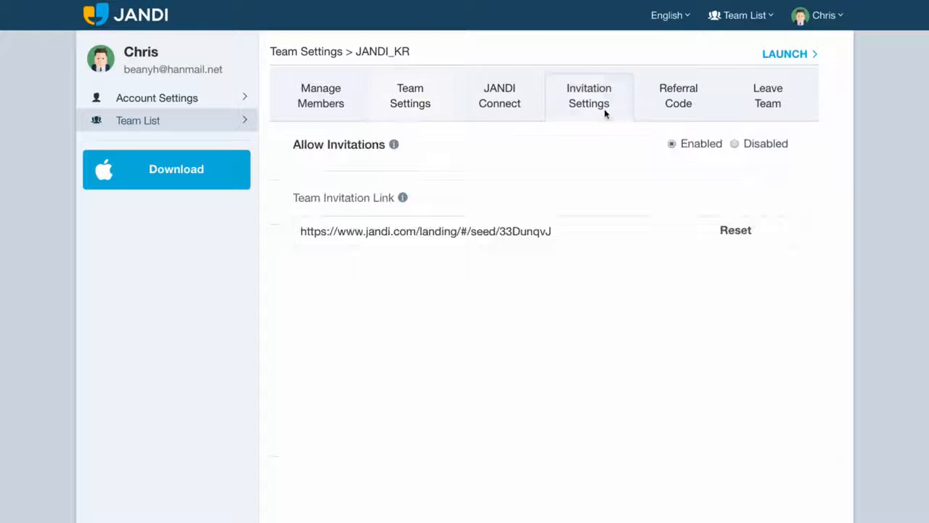
{"action": "left_click", "coordinate": [590, 96]}
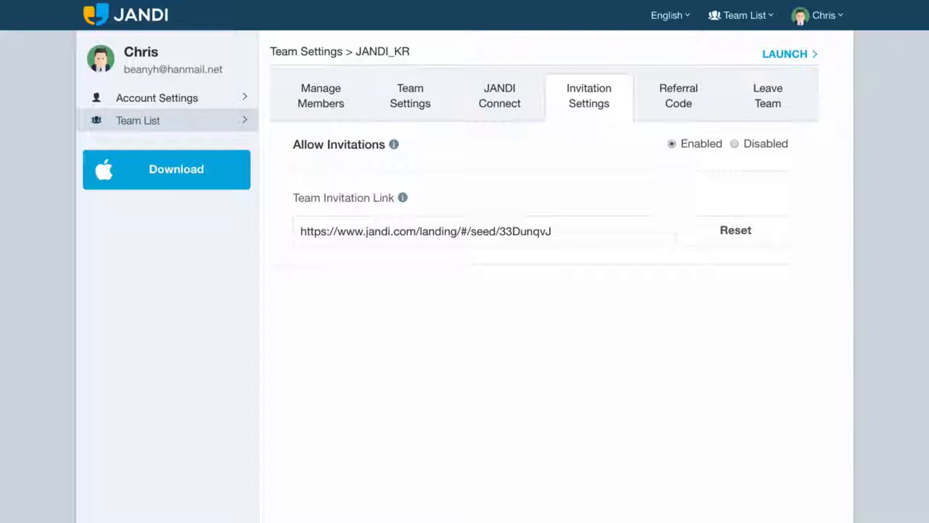